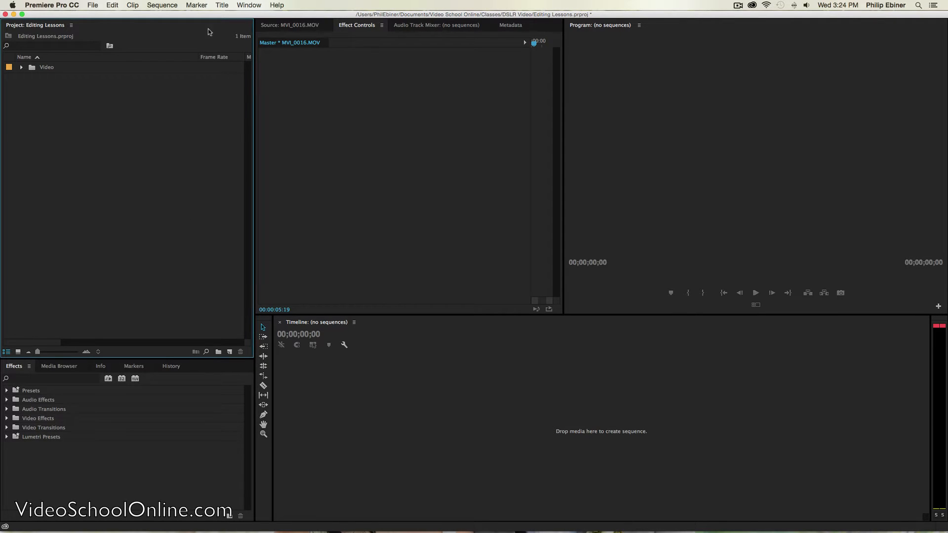
{"action": "mouse_move", "coordinate": [214, 257]}
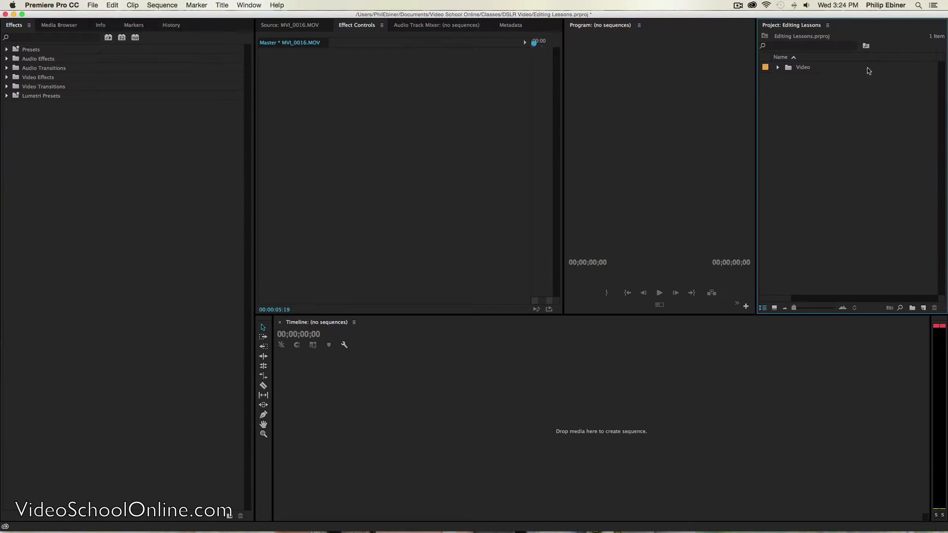
{"action": "mouse_move", "coordinate": [763, 23]}
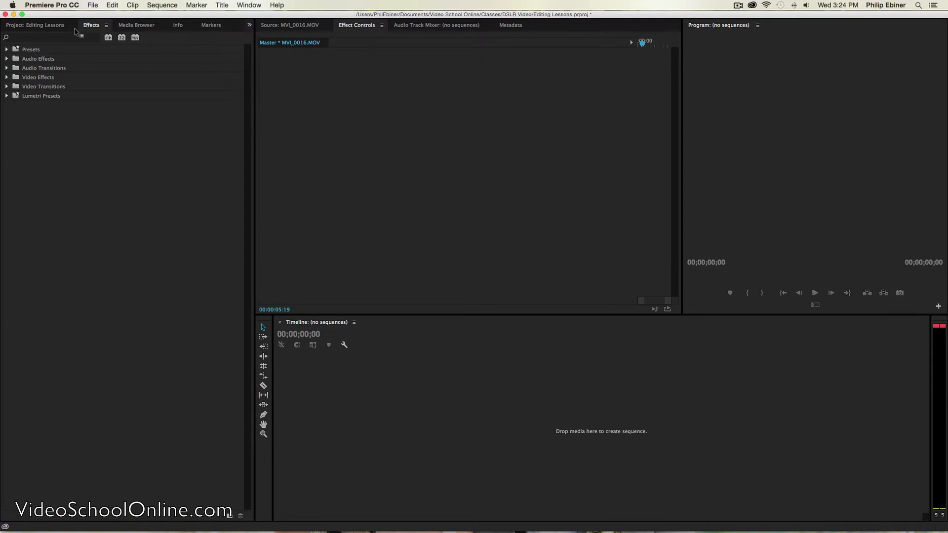
Step: Reset the workspace to its saved layout with Project above Media Browser
{"action": "left_click", "coordinate": [35, 25]}
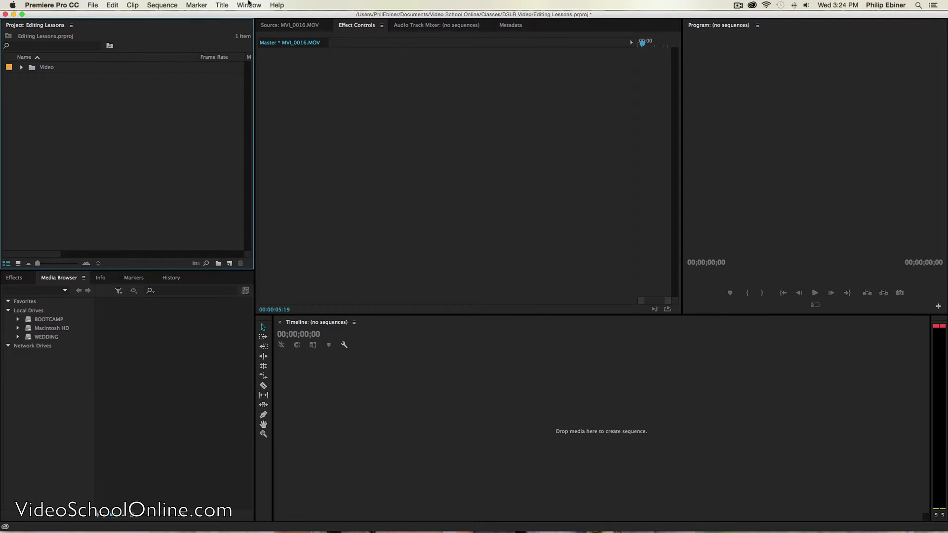
{"action": "left_click", "coordinate": [249, 5]}
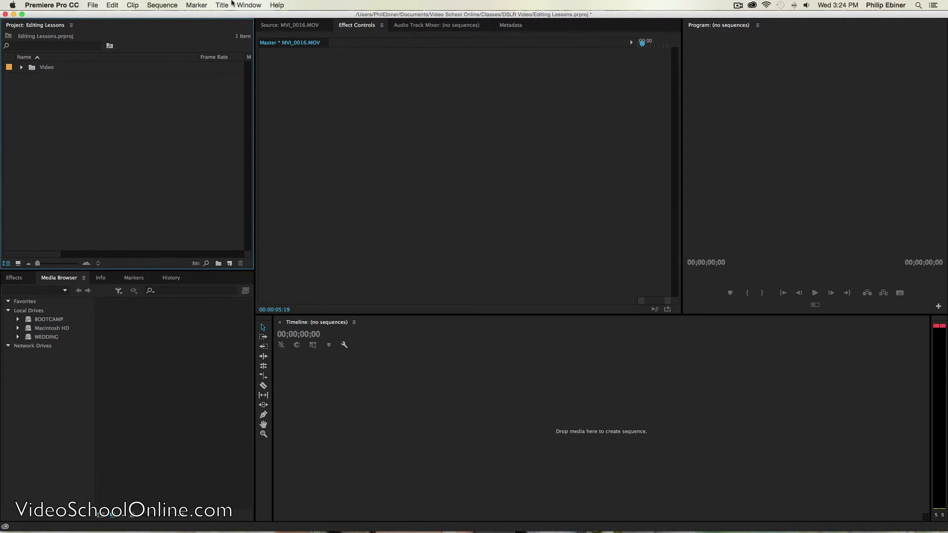
{"action": "left_click", "coordinate": [248, 5]}
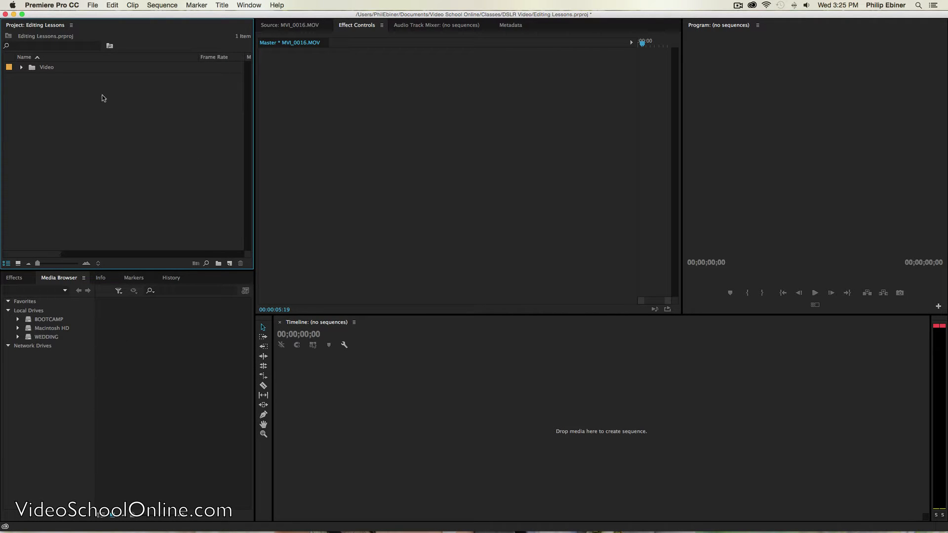
{"action": "mouse_move", "coordinate": [43, 94]}
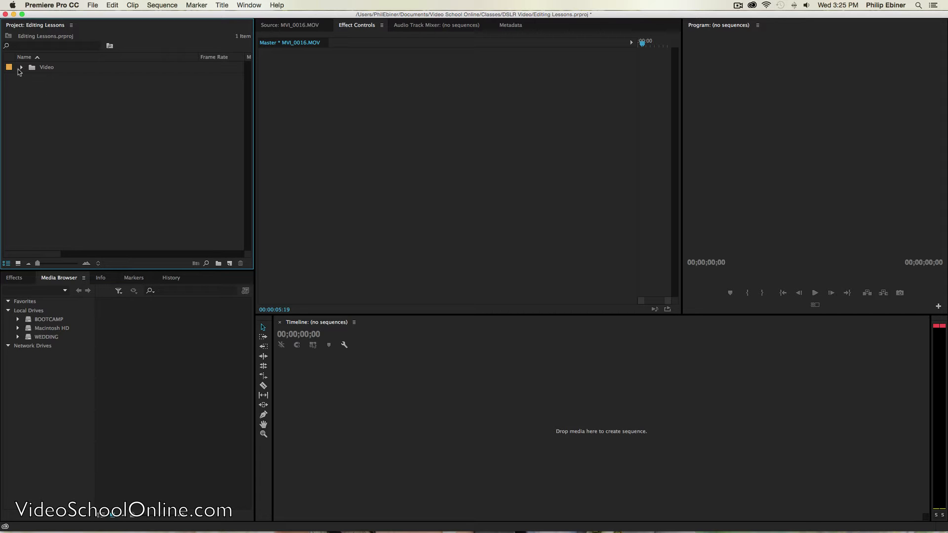
Step: Expand the Video bin, preview MVI_0016.MOV and create a new sequence from it
{"action": "left_click", "coordinate": [19, 67]}
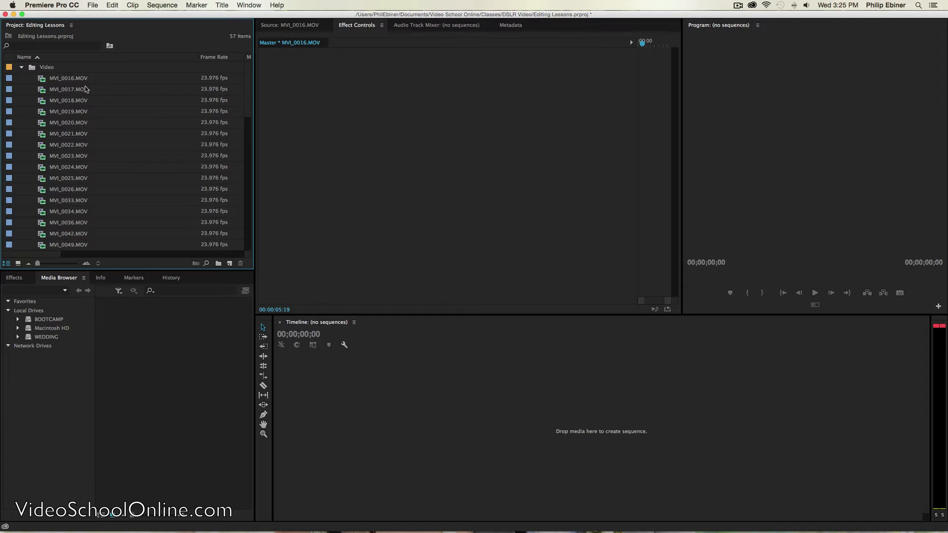
{"action": "mouse_move", "coordinate": [69, 79]}
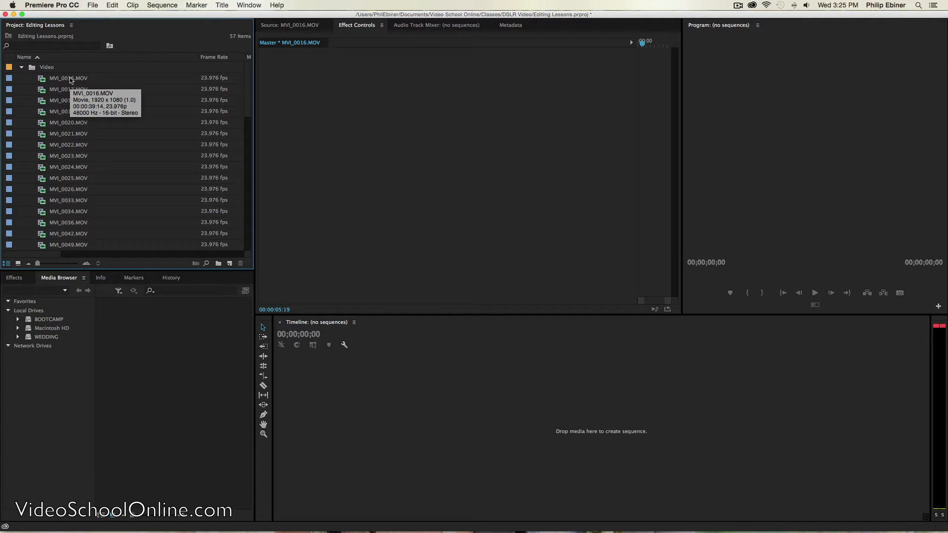
{"action": "double_click", "coordinate": [68, 78]}
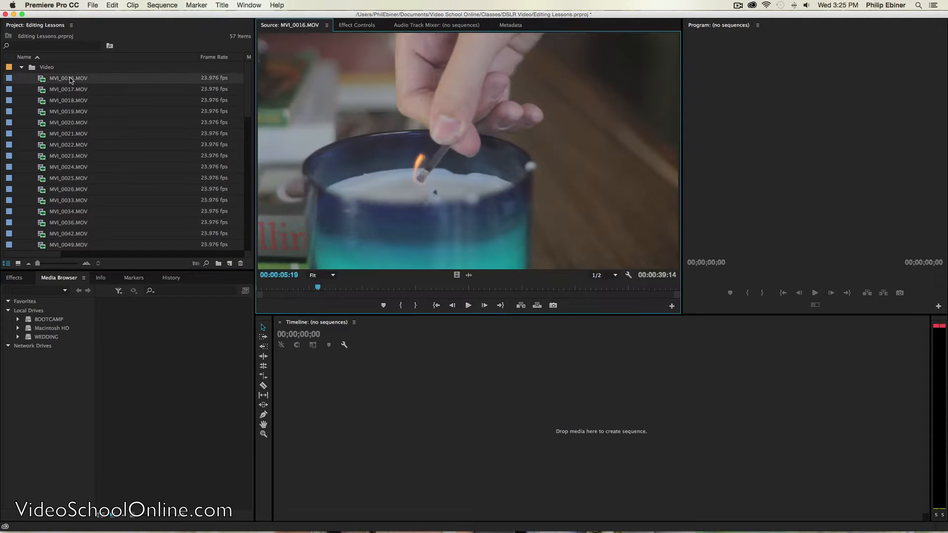
{"action": "mouse_move", "coordinate": [117, 113]}
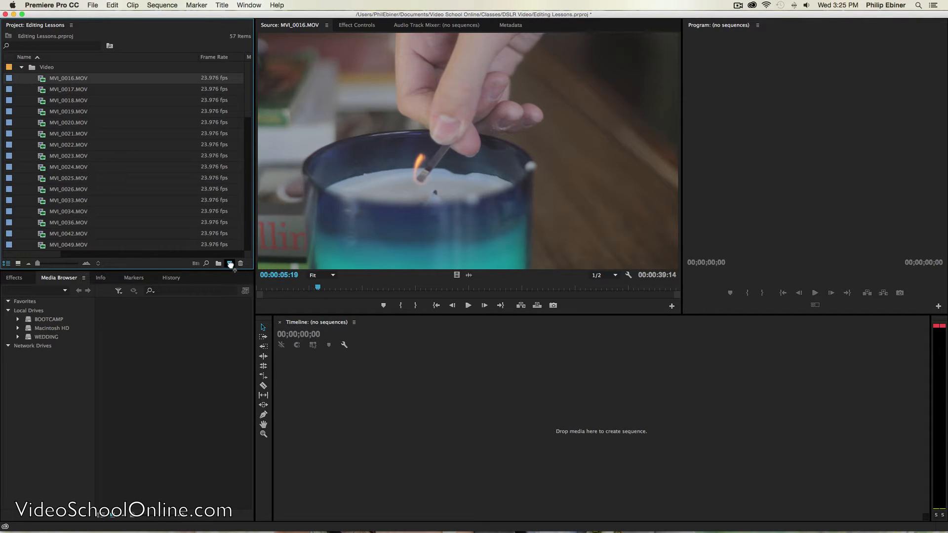
{"action": "left_click", "coordinate": [230, 263]}
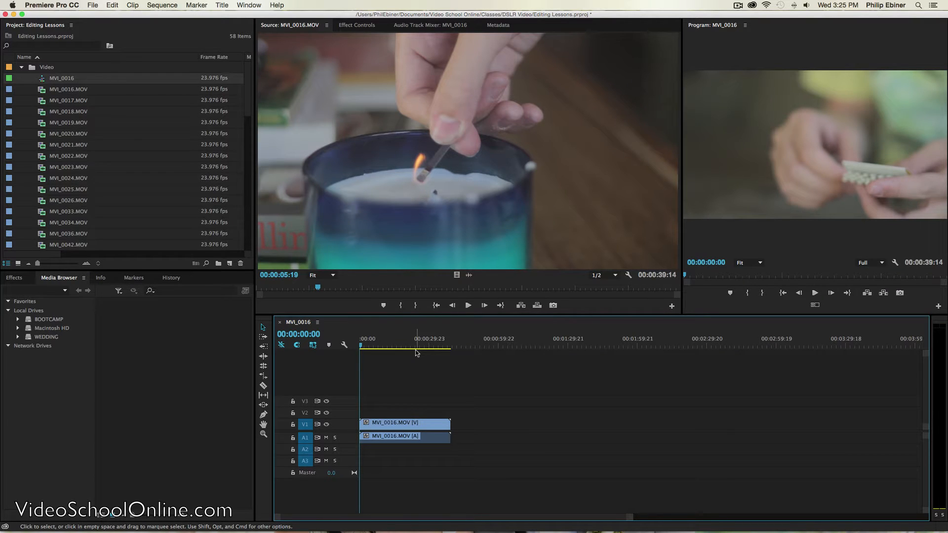
{"action": "left_click", "coordinate": [393, 339]}
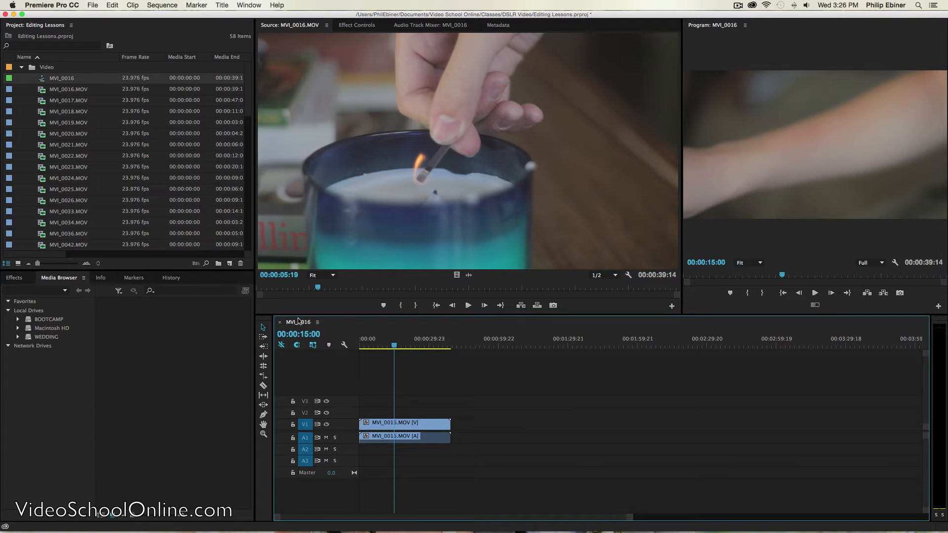
{"action": "mouse_move", "coordinate": [64, 87]}
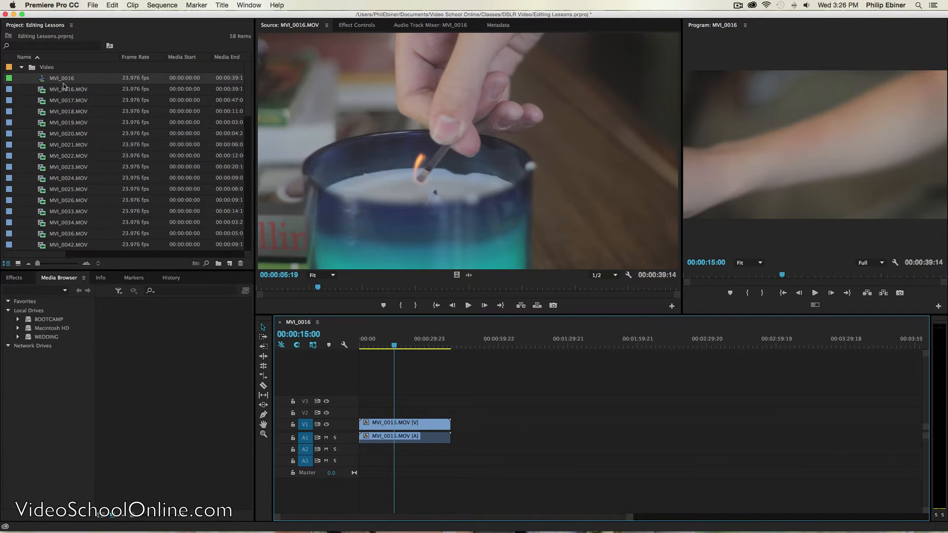
{"action": "left_click", "coordinate": [229, 263]}
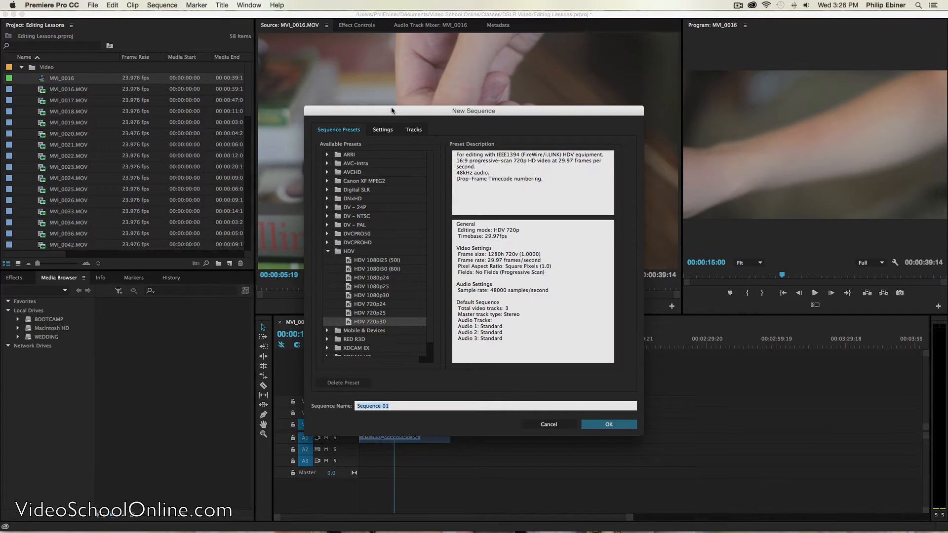
{"action": "mouse_move", "coordinate": [499, 117]}
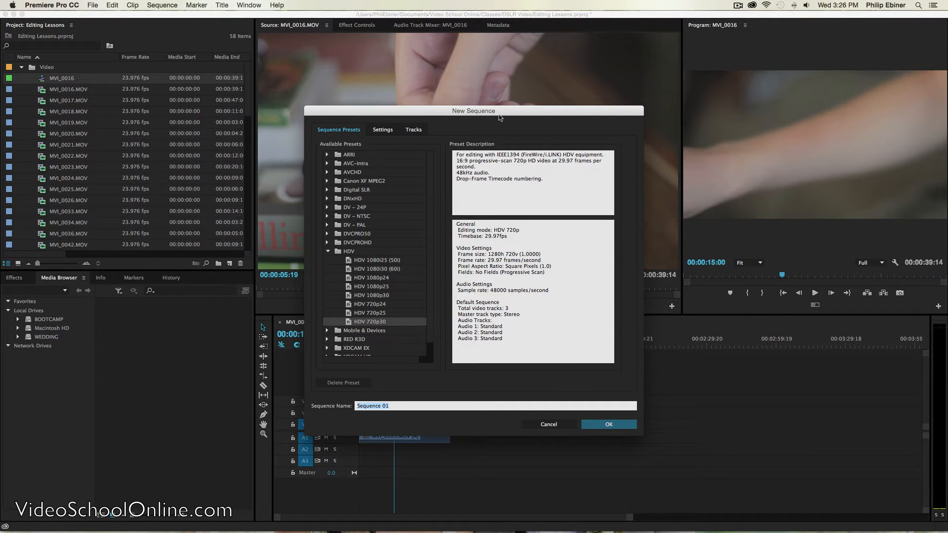
{"action": "mouse_move", "coordinate": [384, 222]}
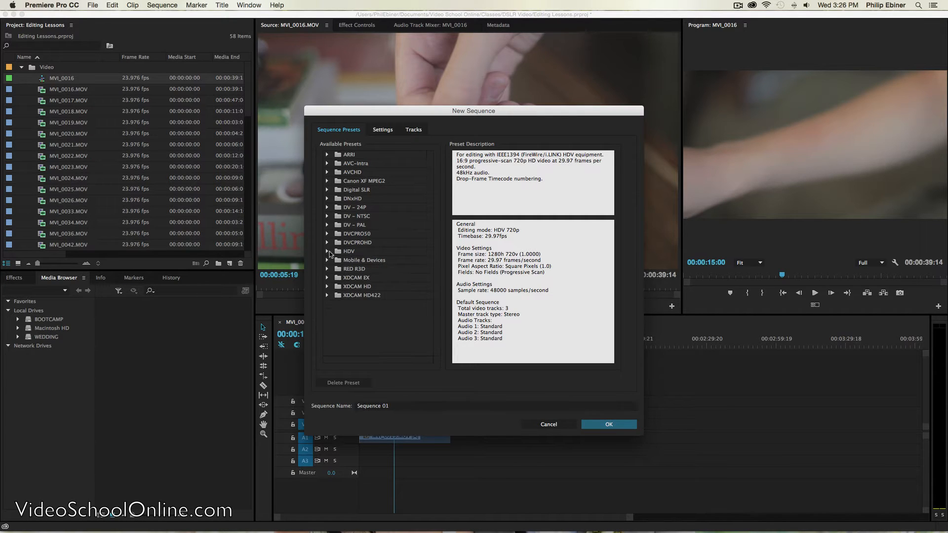
{"action": "left_click", "coordinate": [326, 154]}
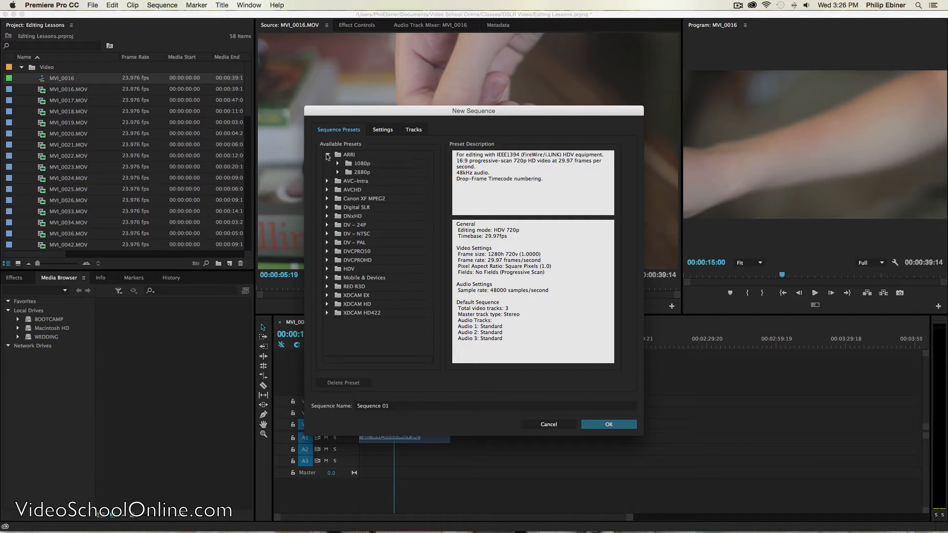
{"action": "left_click", "coordinate": [327, 154]}
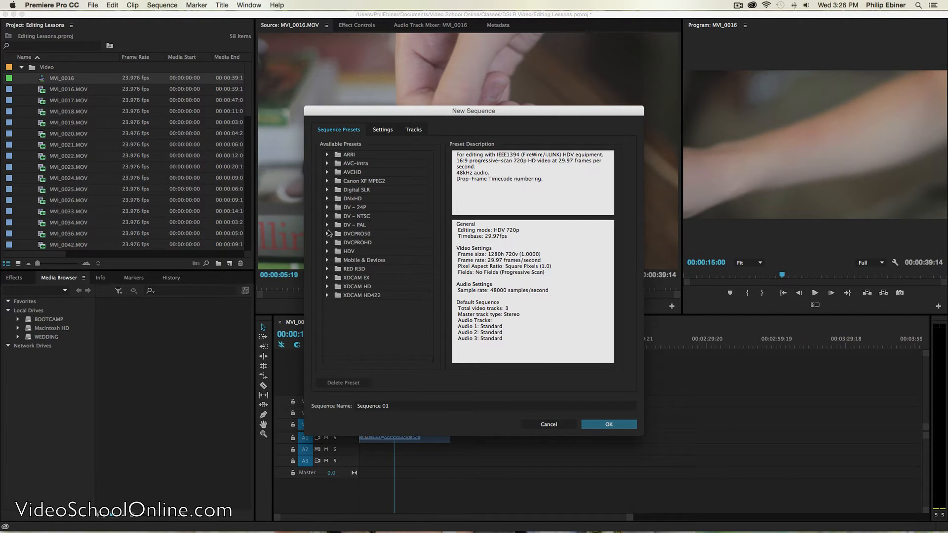
{"action": "left_click", "coordinate": [327, 216]}
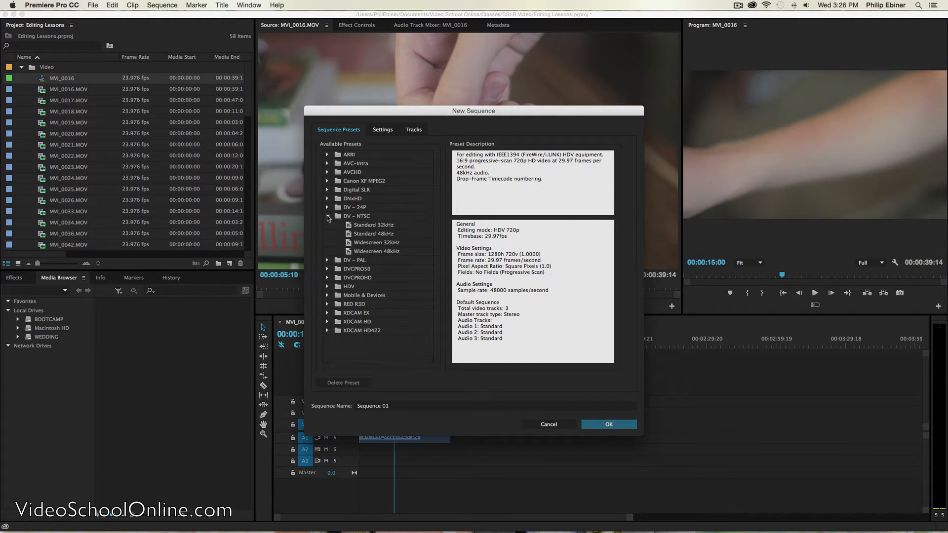
{"action": "mouse_move", "coordinate": [578, 375]}
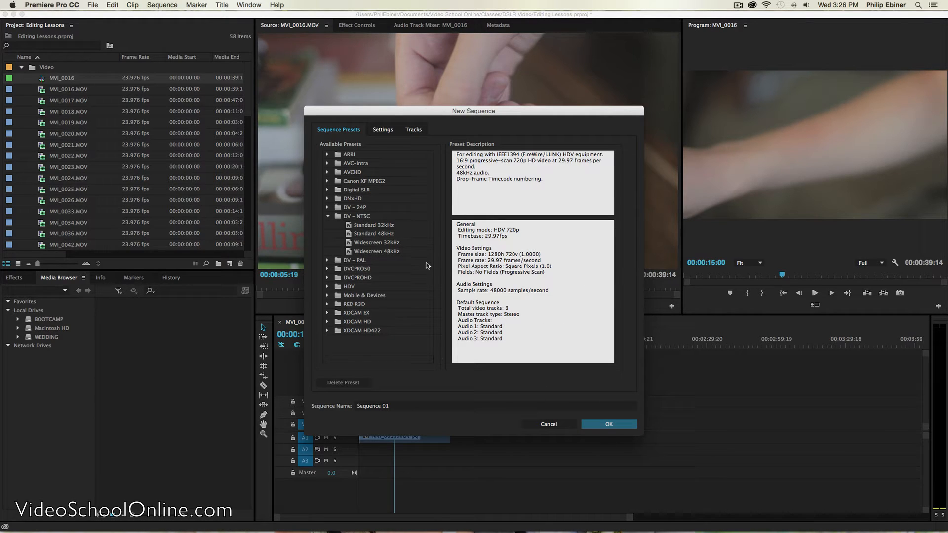
{"action": "left_click", "coordinate": [382, 130]}
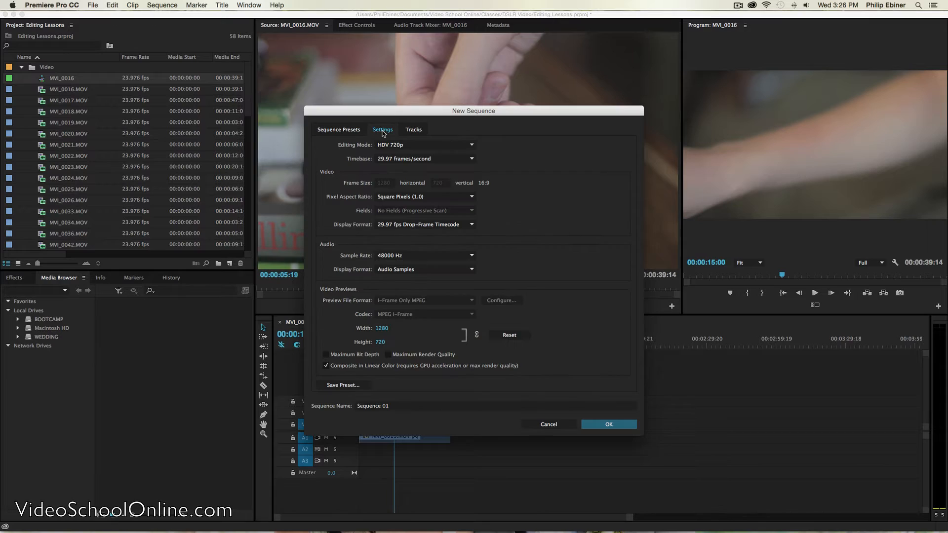
{"action": "mouse_move", "coordinate": [424, 139]}
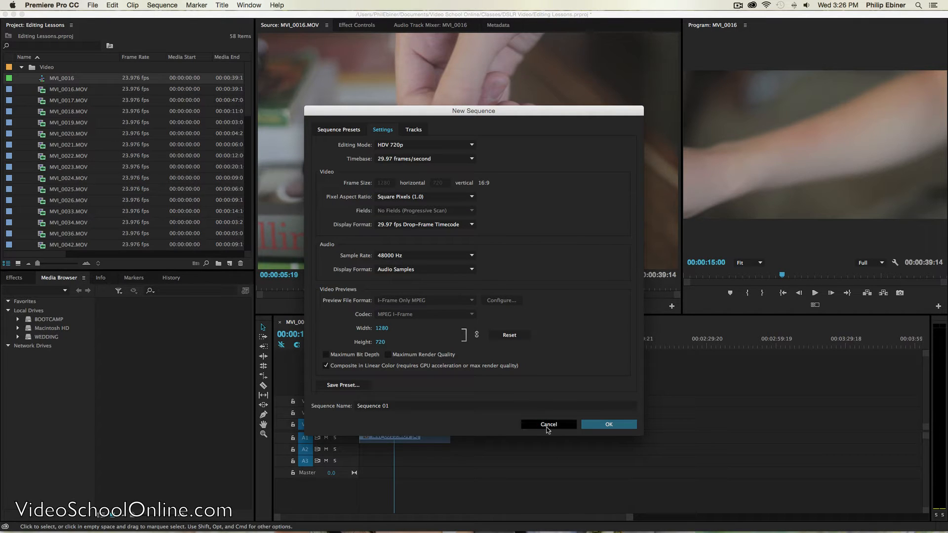
{"action": "left_click", "coordinate": [608, 424]}
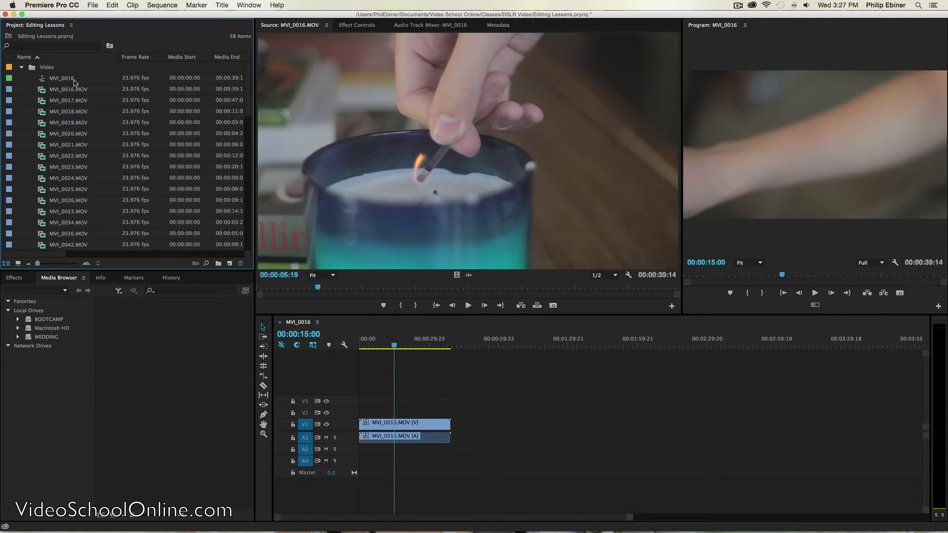
Step: Rename the MVI_0016 sequence in the Project panel to San Diego
{"action": "double_click", "coordinate": [63, 78]}
{"action": "type", "text": "San Diego"}
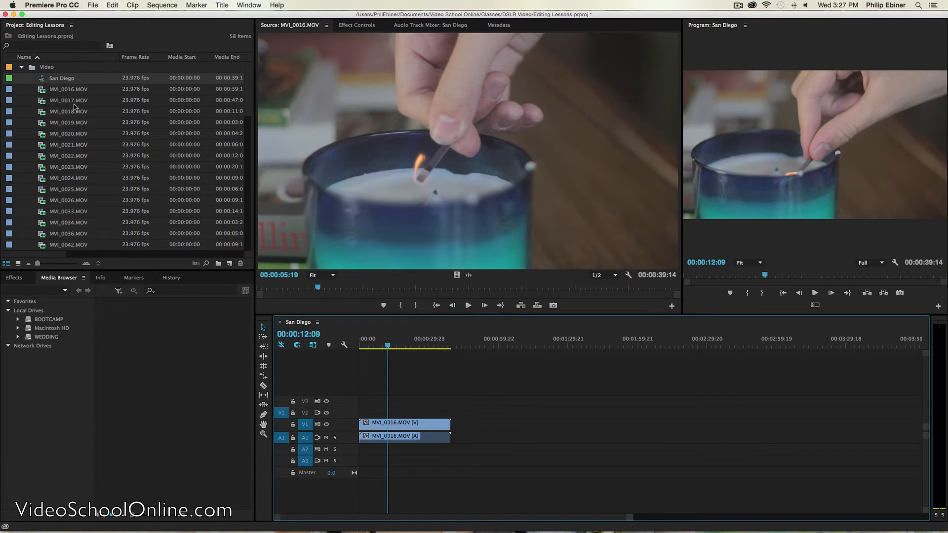
{"action": "mouse_move", "coordinate": [68, 100]}
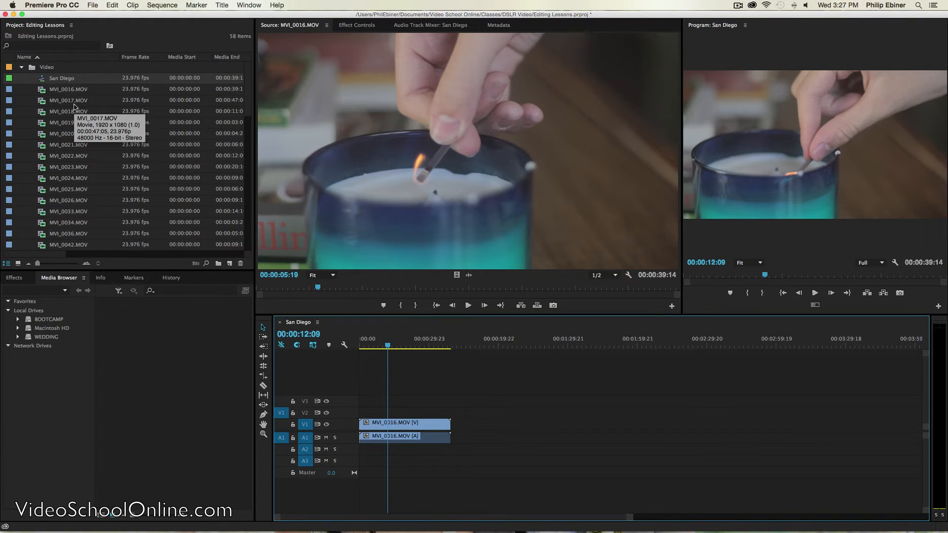
{"action": "mouse_move", "coordinate": [74, 107]}
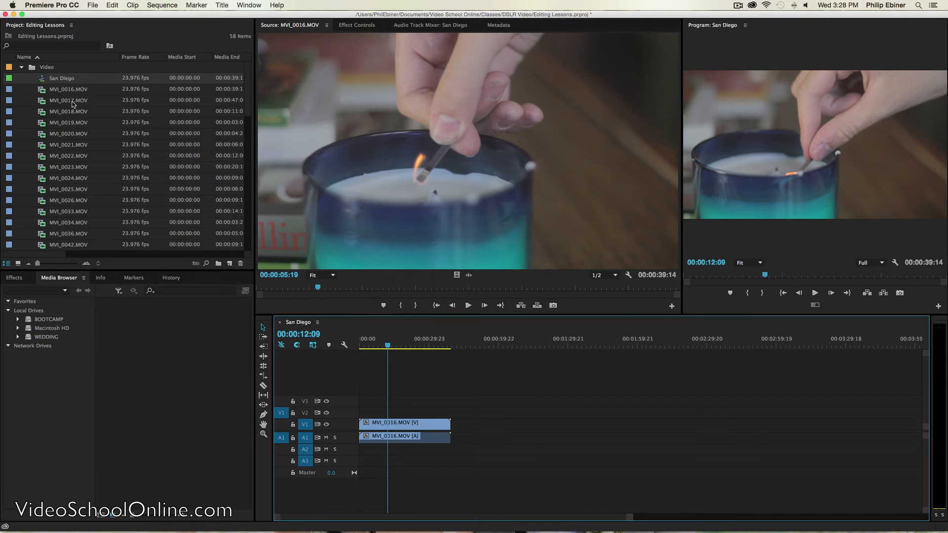
Step: Load MVI_0017.MOV into the Source Monitor for previewing
{"action": "double_click", "coordinate": [68, 99]}
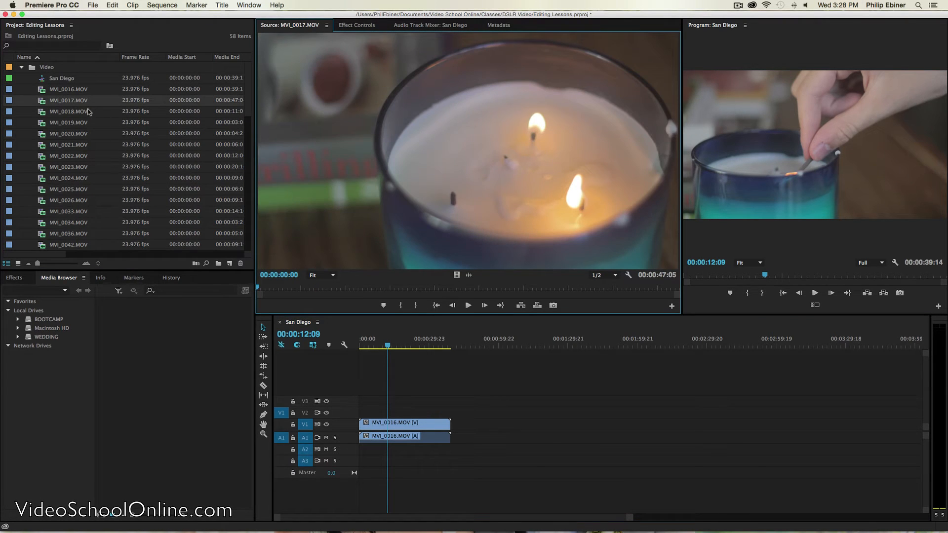
{"action": "mouse_move", "coordinate": [345, 3]}
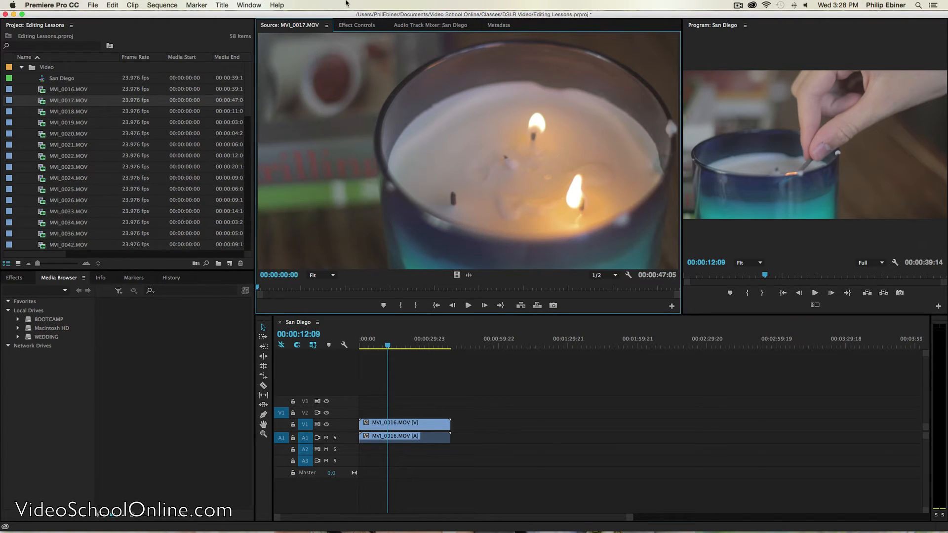
{"action": "mouse_move", "coordinate": [378, 112]}
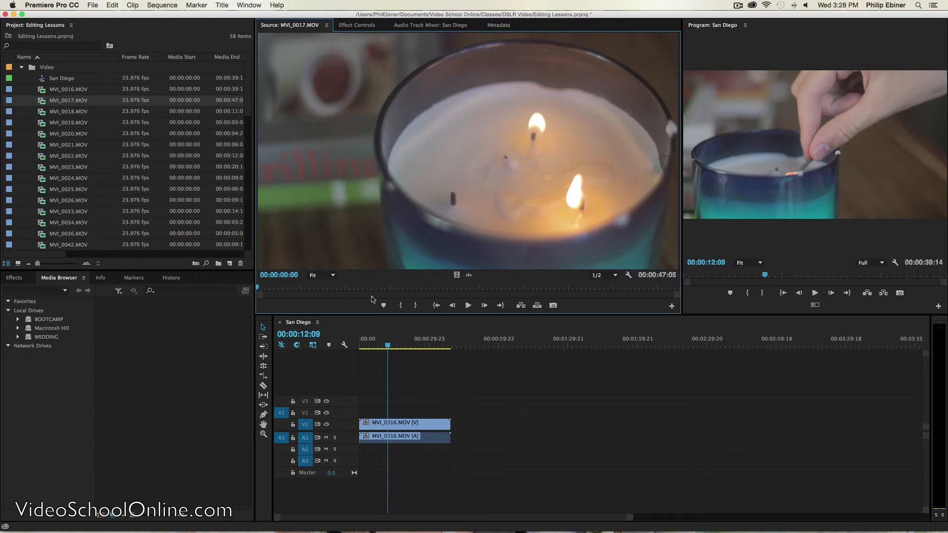
{"action": "mouse_move", "coordinate": [790, 135]}
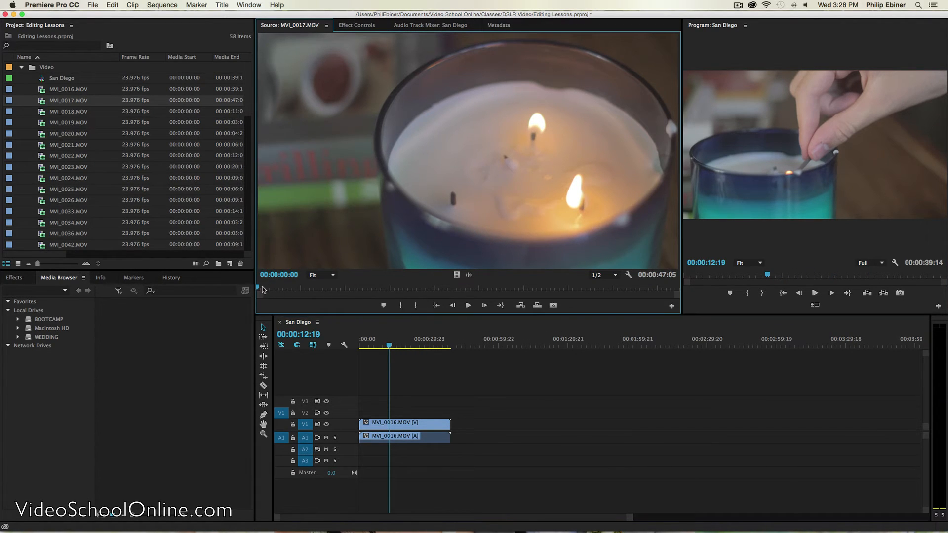
{"action": "left_click_drag", "start_coordinate": [262, 288], "coordinate": [329, 288]}
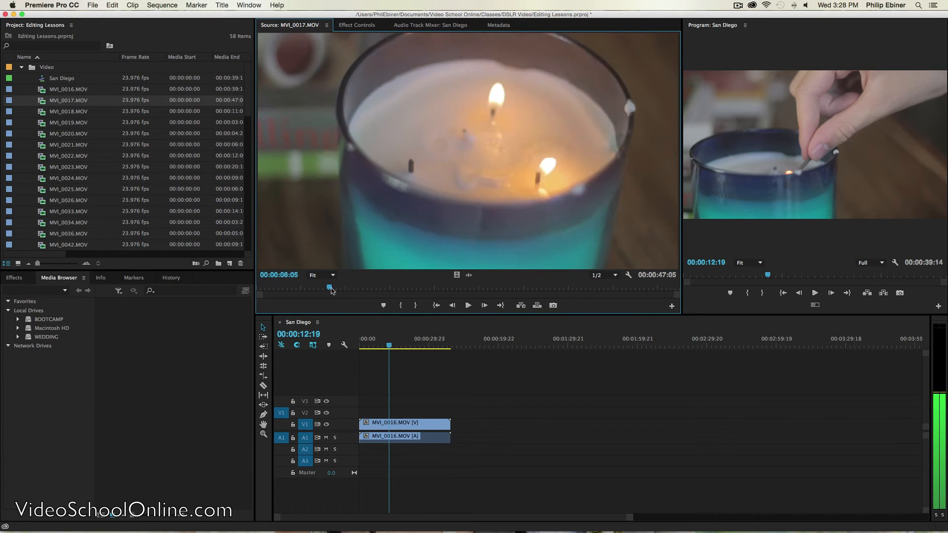
{"action": "left_click_drag", "start_coordinate": [330, 287], "coordinate": [478, 287]}
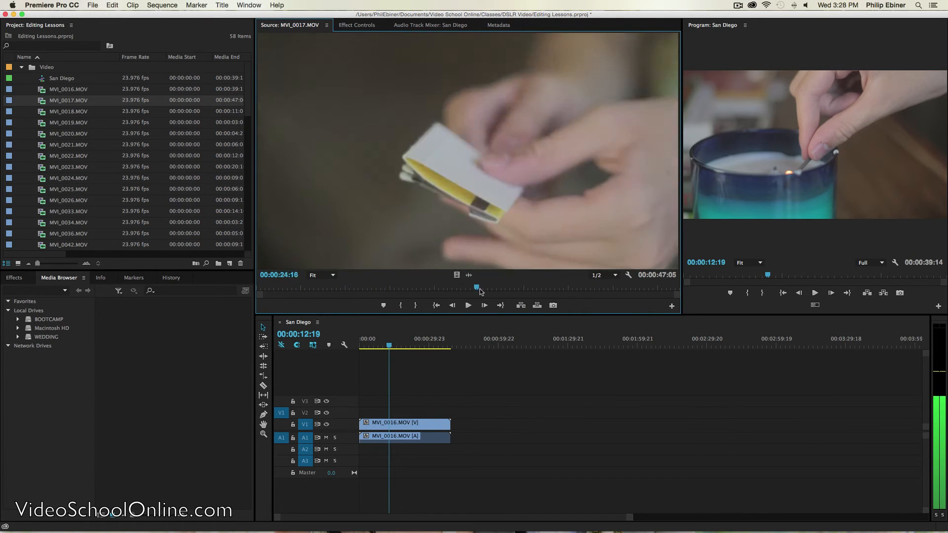
{"action": "left_click_drag", "start_coordinate": [477, 287], "coordinate": [372, 287]}
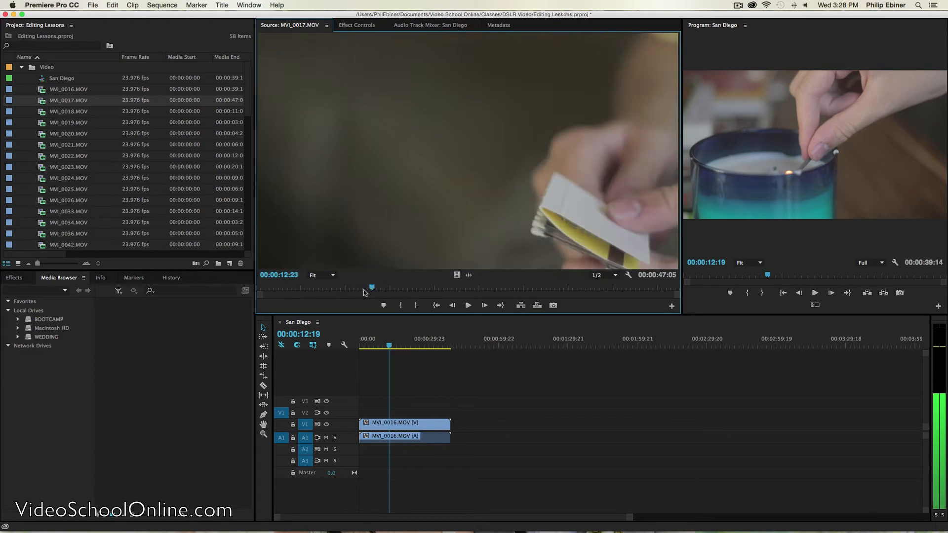
{"action": "left_click", "coordinate": [452, 305]}
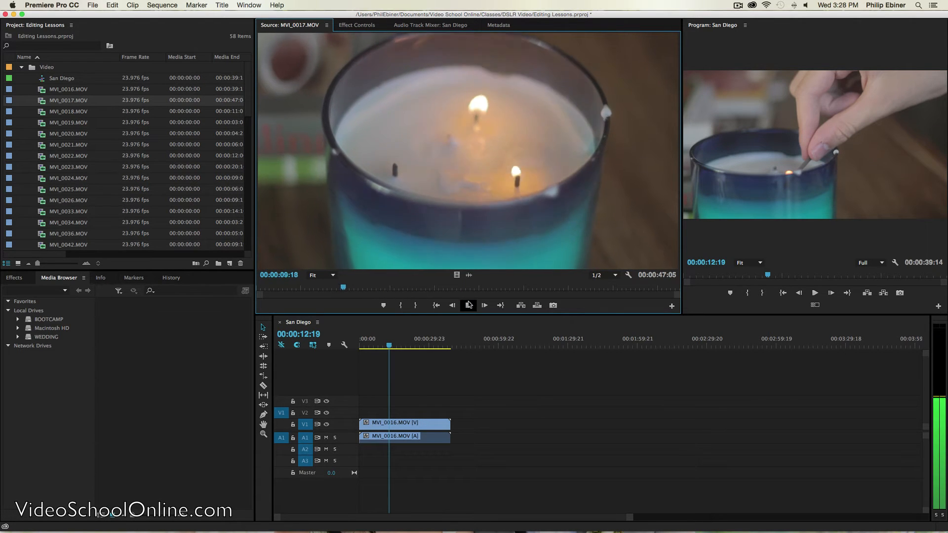
{"action": "left_click", "coordinate": [468, 305]}
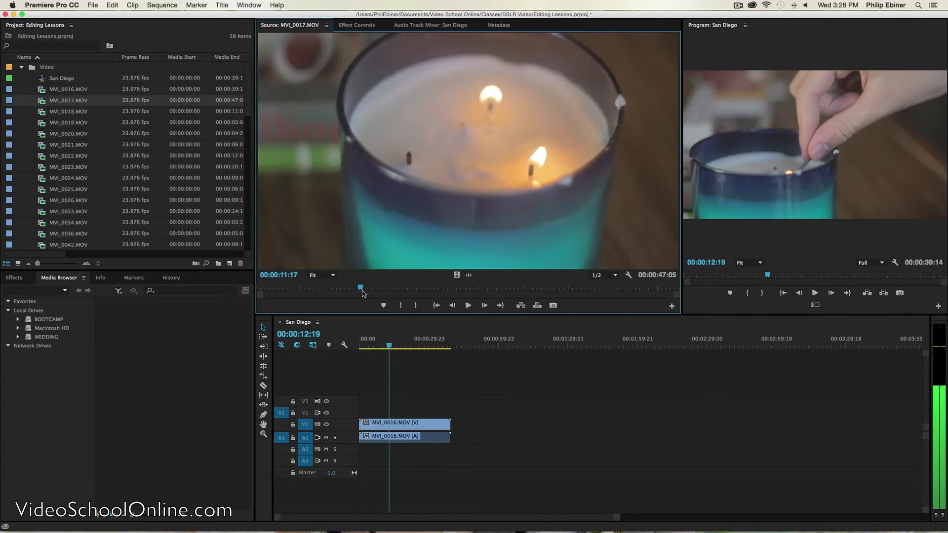
{"action": "left_click_drag", "start_coordinate": [361, 287], "coordinate": [397, 287]}
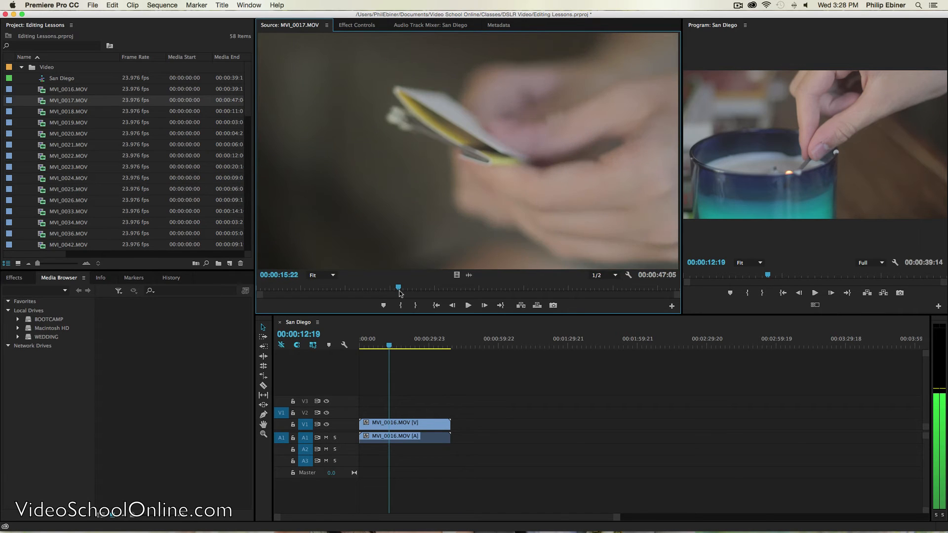
{"action": "left_click_drag", "start_coordinate": [398, 287], "coordinate": [417, 287]}
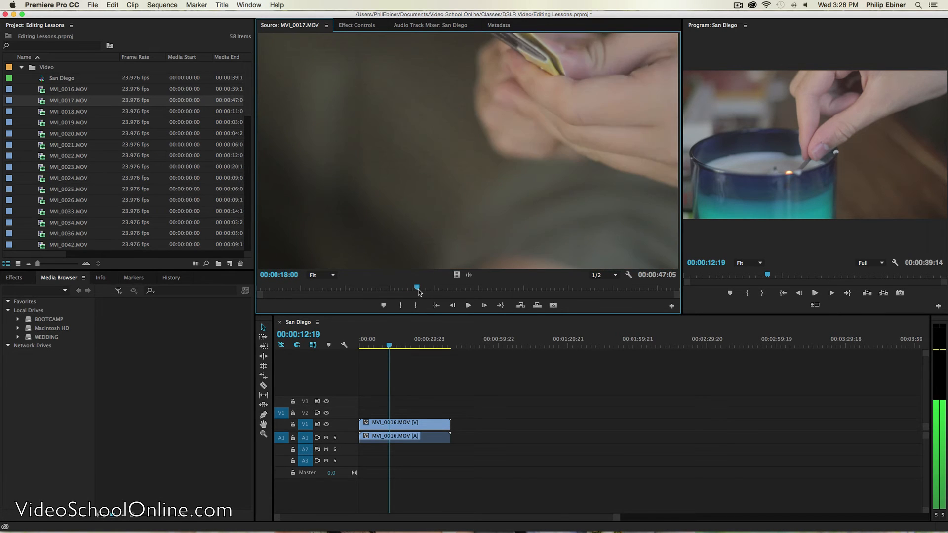
{"action": "left_click_drag", "start_coordinate": [416, 287], "coordinate": [365, 287]}
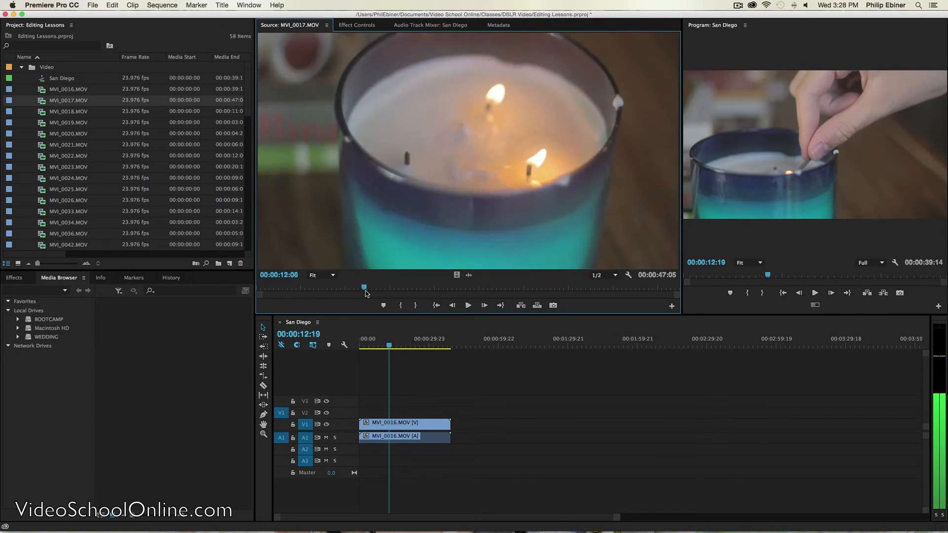
{"action": "left_click_drag", "start_coordinate": [364, 287], "coordinate": [391, 287]}
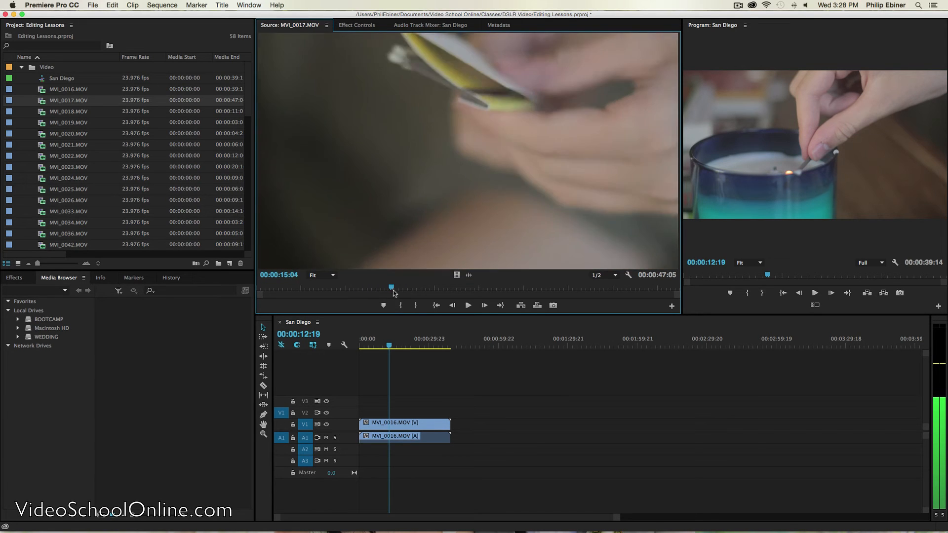
{"action": "left_click_drag", "start_coordinate": [392, 287], "coordinate": [402, 287]}
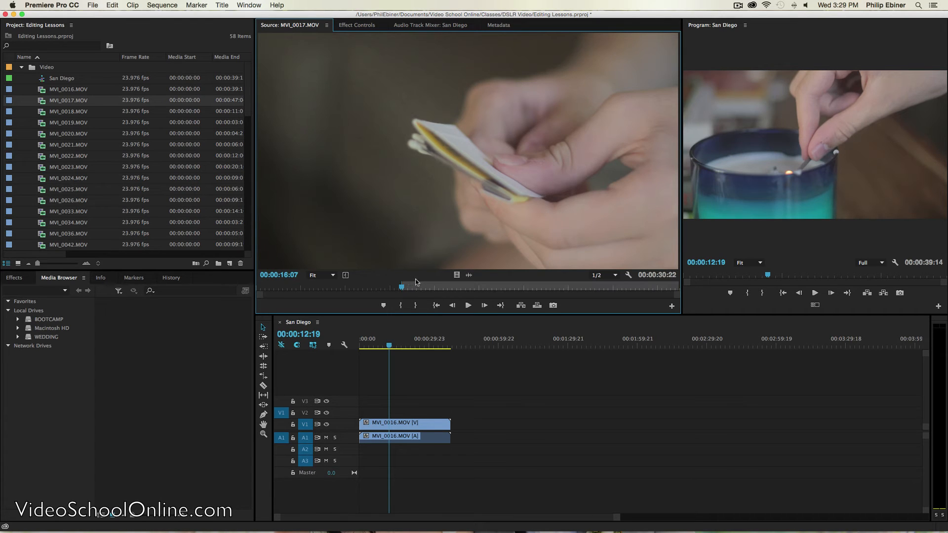
{"action": "mouse_move", "coordinate": [400, 305]}
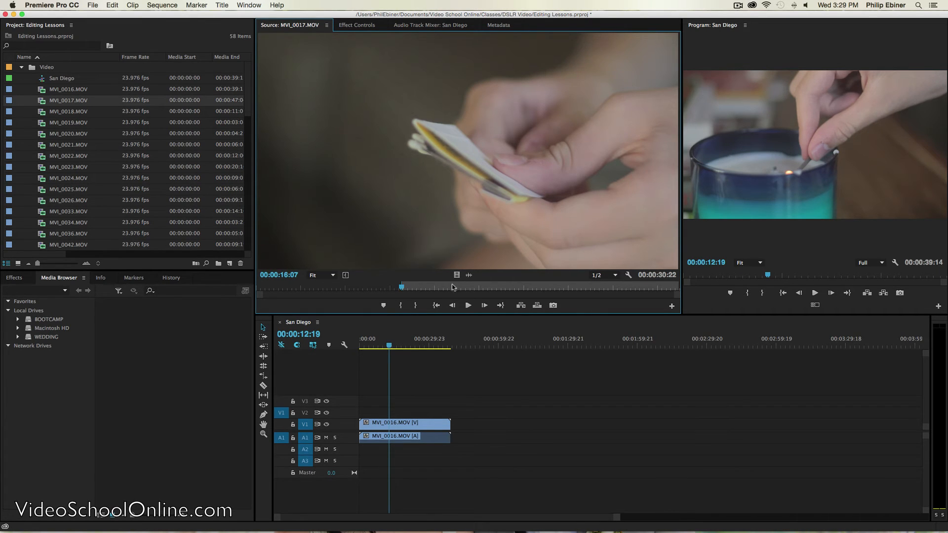
Step: Play MVI_0017 from the marked start and stop near the card-shuffling shot's end
{"action": "left_click", "coordinate": [467, 305]}
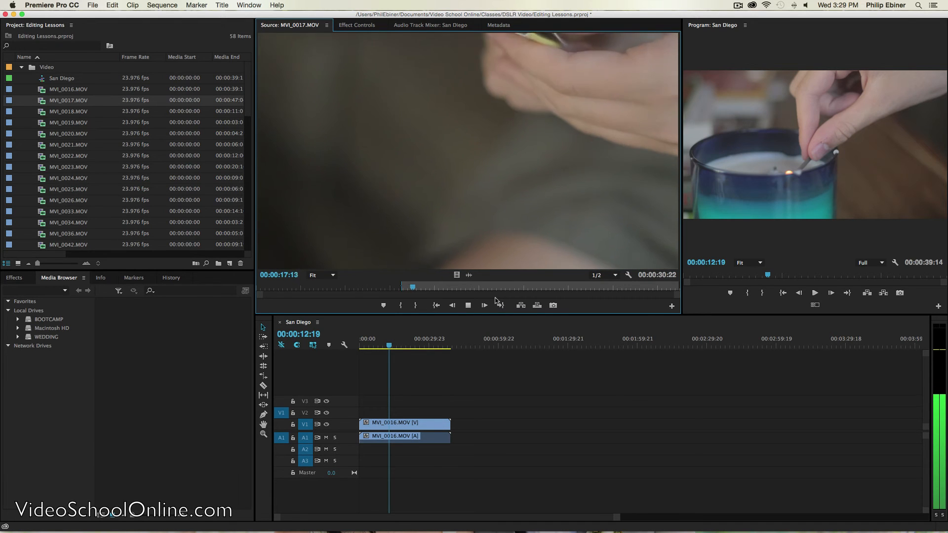
{"action": "left_click", "coordinate": [467, 305]}
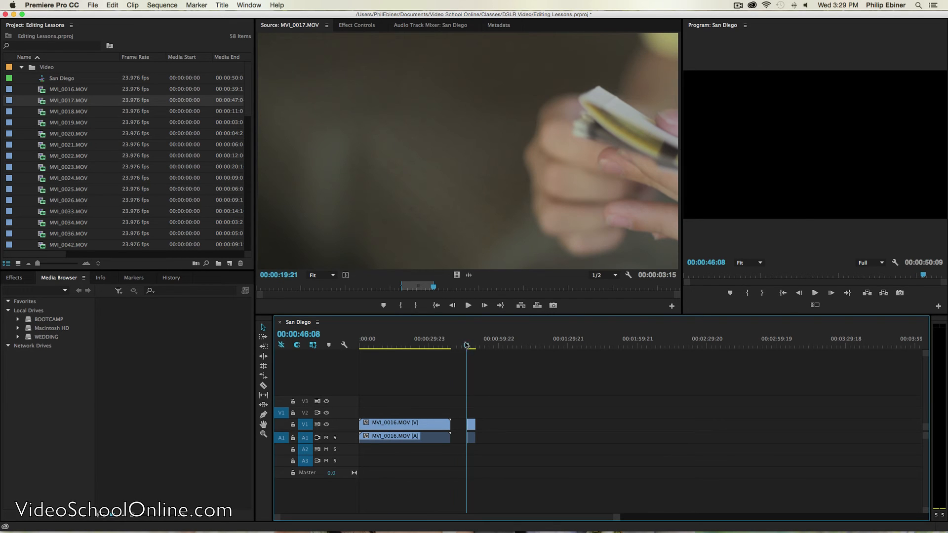
Step: Ripple-delete the gap before the subclip and play San Diego through to 43:05
{"action": "left_click", "coordinate": [448, 345]}
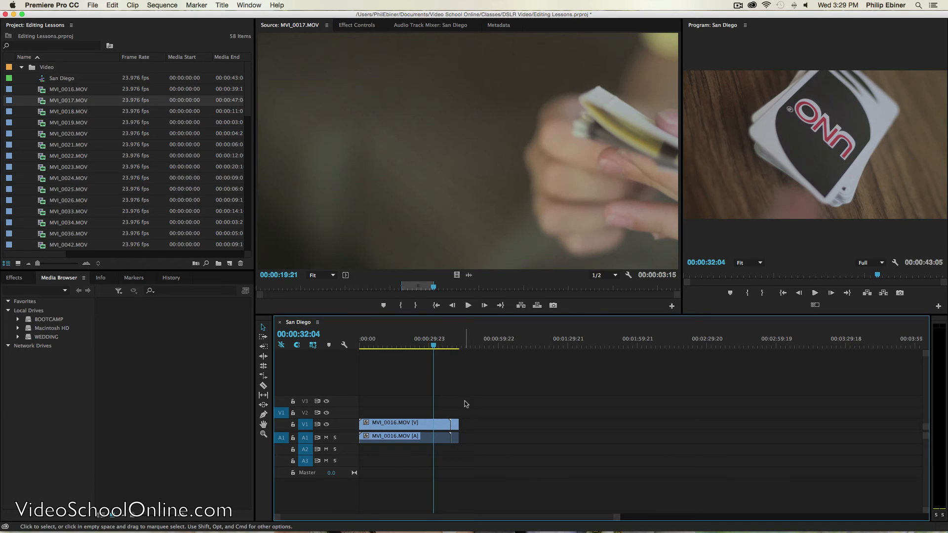
{"action": "left_click", "coordinate": [468, 305]}
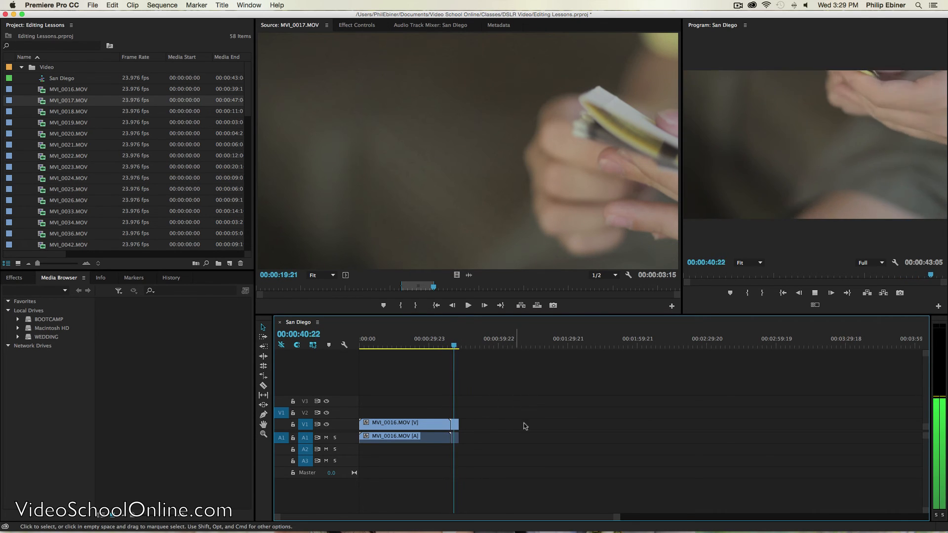
{"action": "left_click", "coordinate": [500, 305]}
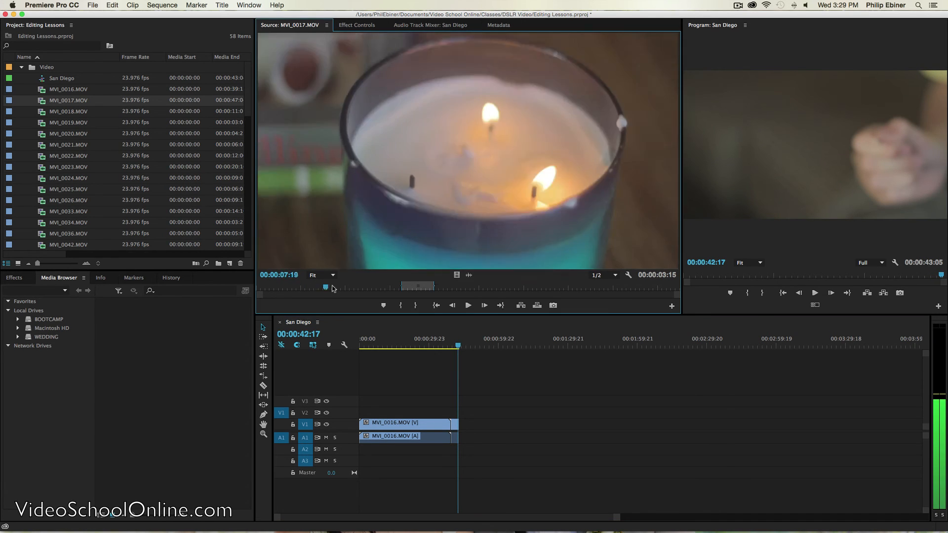
Step: Skim MVI_0017 to the candle-lighting shot and add its 3:09 section to San Diego
{"action": "left_click_drag", "start_coordinate": [331, 288], "coordinate": [568, 288]}
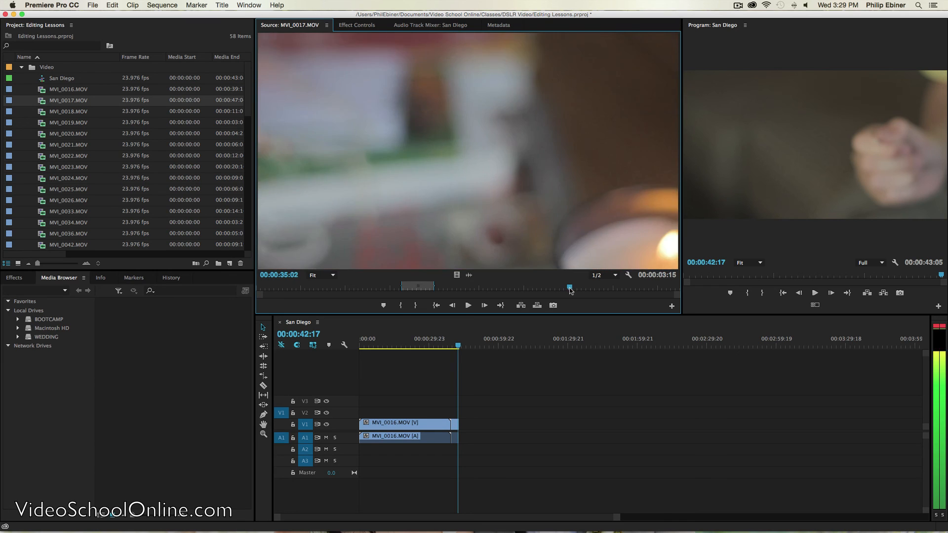
{"action": "left_click_drag", "start_coordinate": [568, 287], "coordinate": [582, 287]}
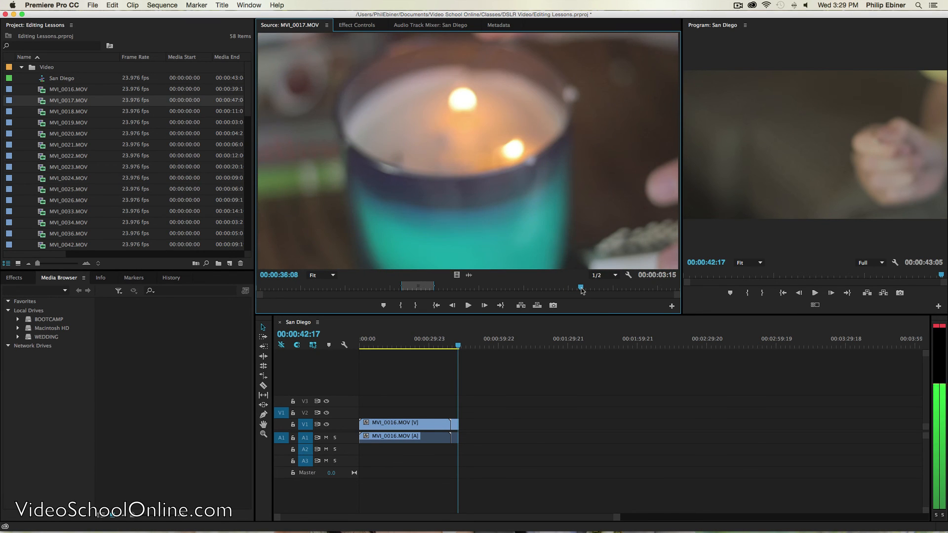
{"action": "left_click", "coordinate": [467, 305]}
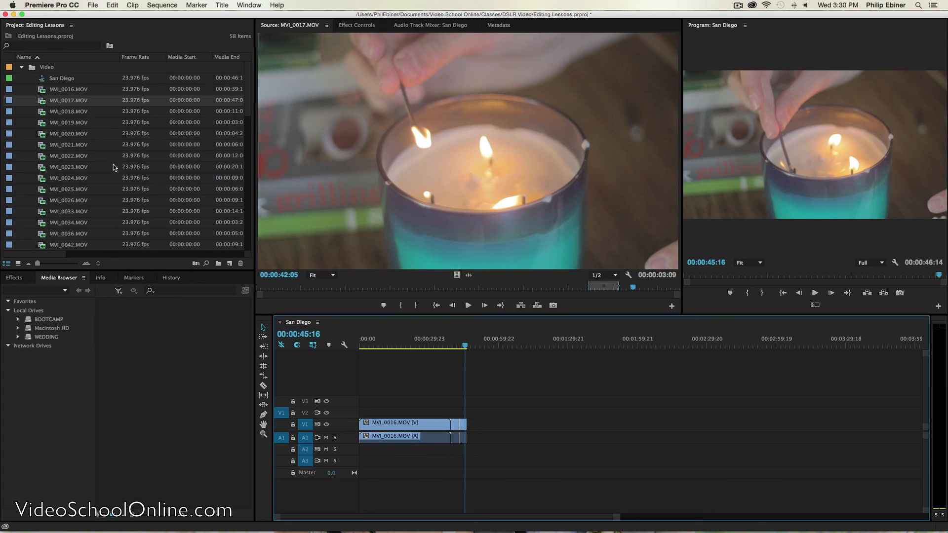
Step: Load MVI_0022.MOV into the Source Monitor for previewing
{"action": "double_click", "coordinate": [68, 155]}
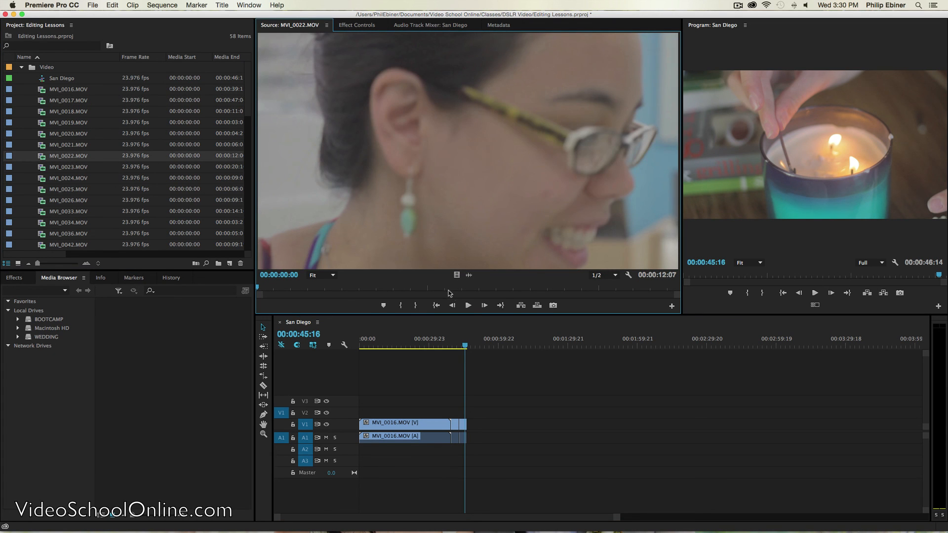